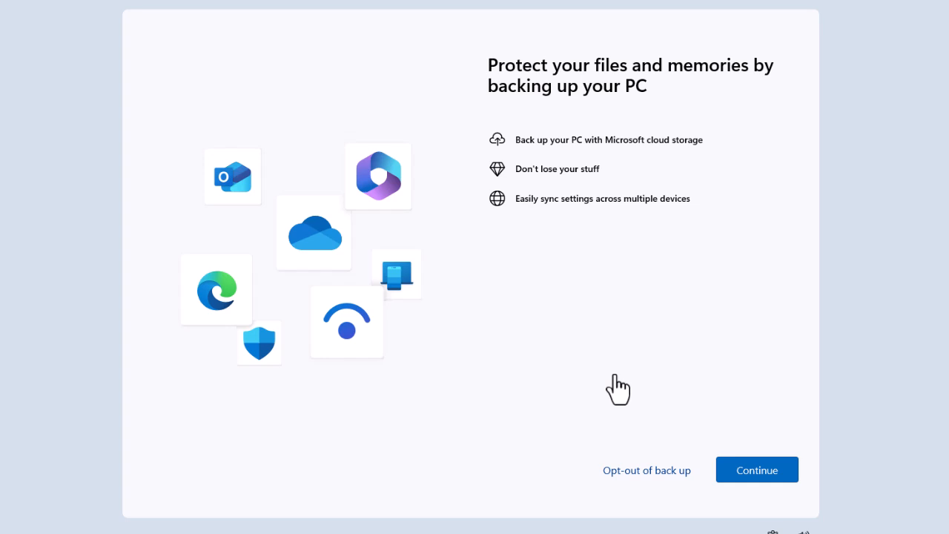
pyautogui.moveTo(156, 465)
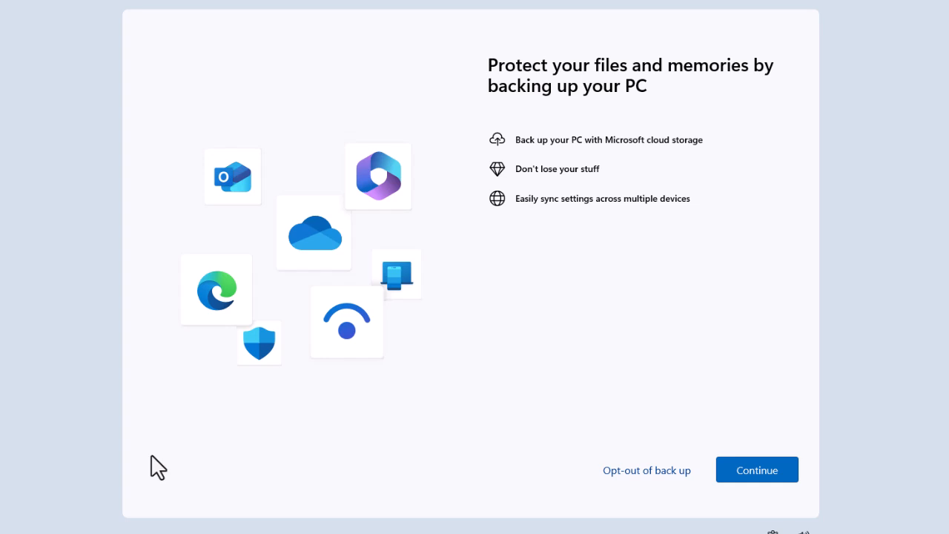
pyautogui.moveTo(620, 403)
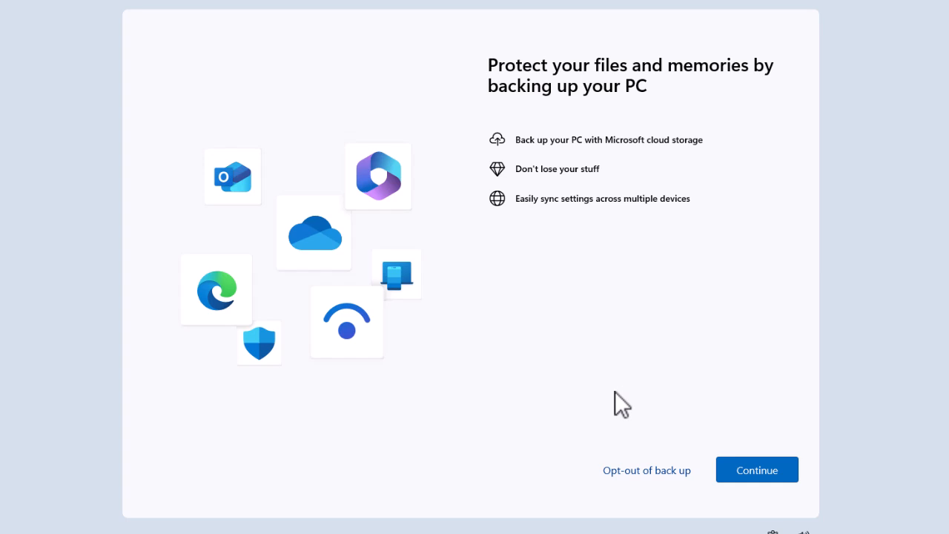
pyautogui.moveTo(697, 496)
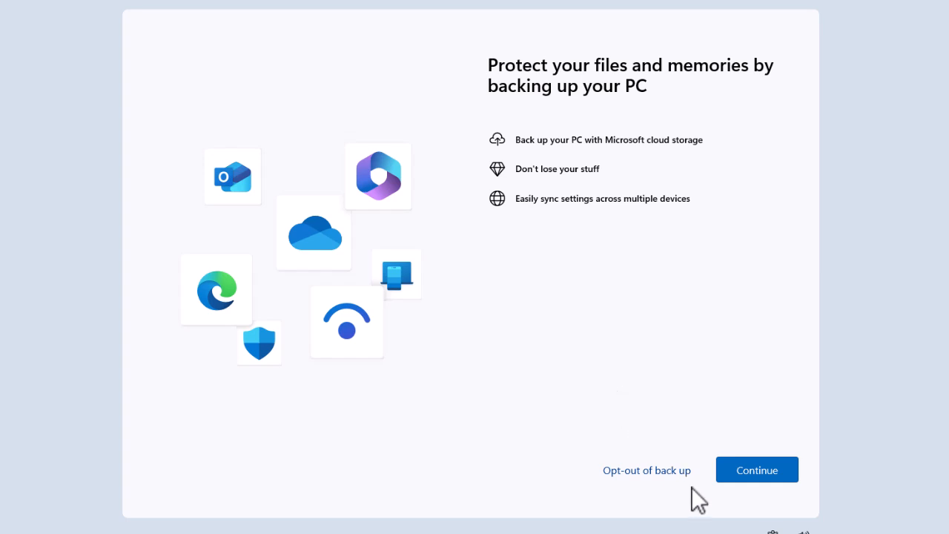
pyautogui.moveTo(709, 511)
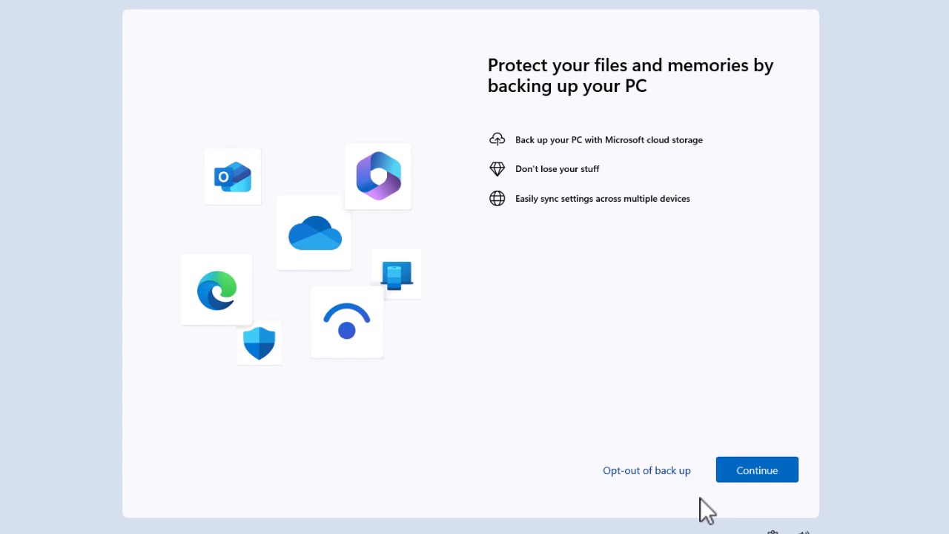
pyautogui.moveTo(646, 471)
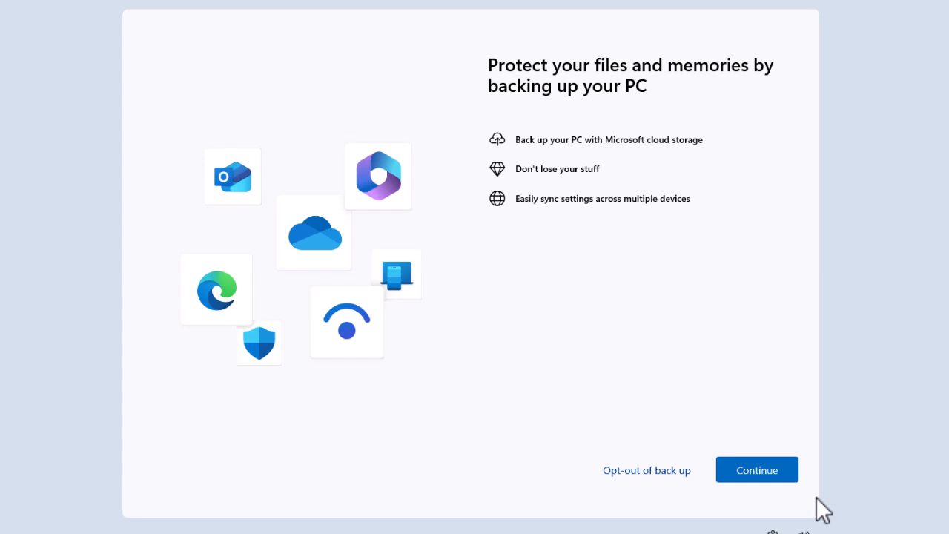
pyautogui.moveTo(781, 519)
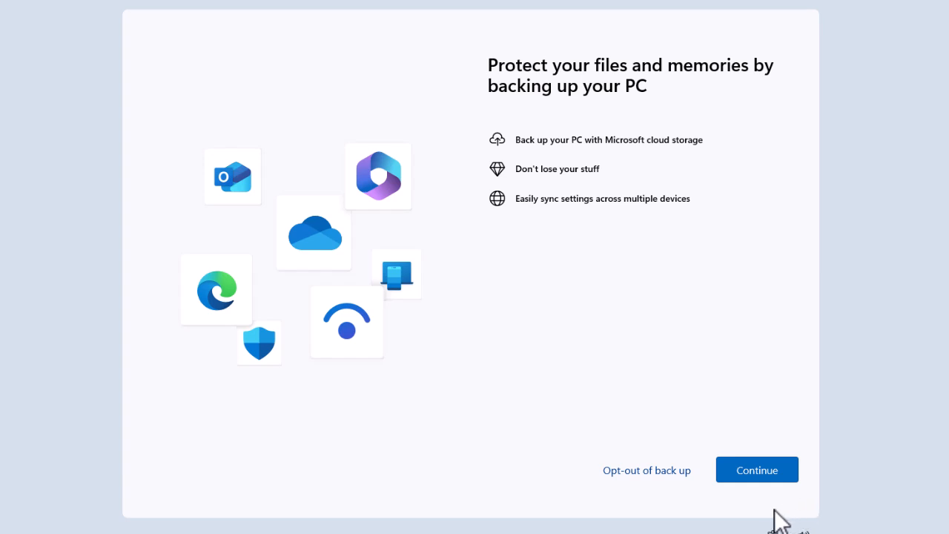
# Opt out of backing up the PC to Microsoft cloud storage
pyautogui.click(757, 470)
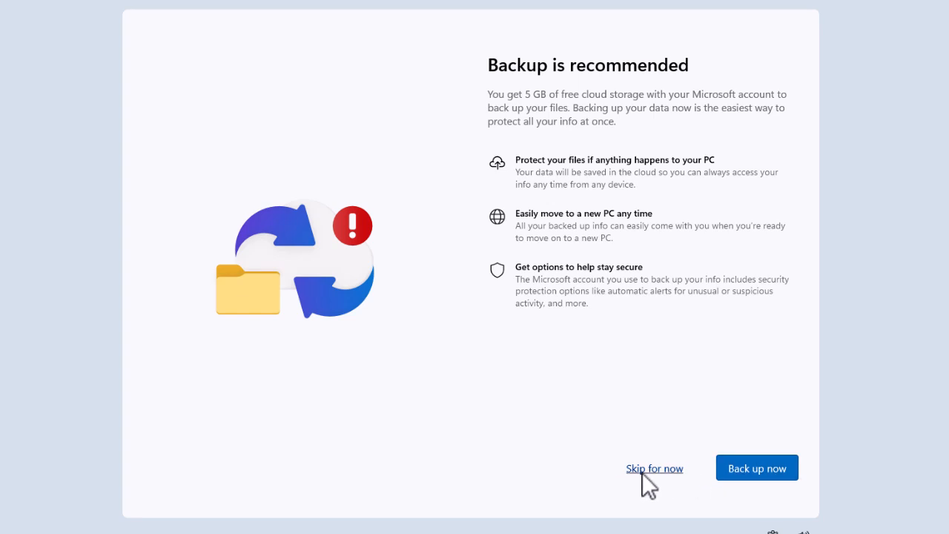
# Choose 'Skip for now' on the 'Backup is recommended' page to reach the desktop
pyautogui.click(654, 468)
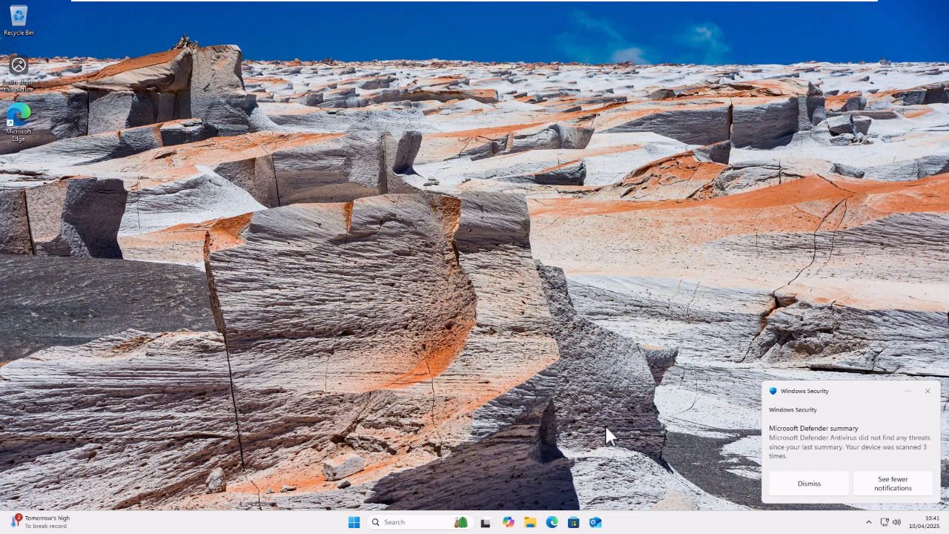
# Dismiss the Defender notification and open OneDrive Settings from the tray icon's gear menu
pyautogui.click(808, 483)
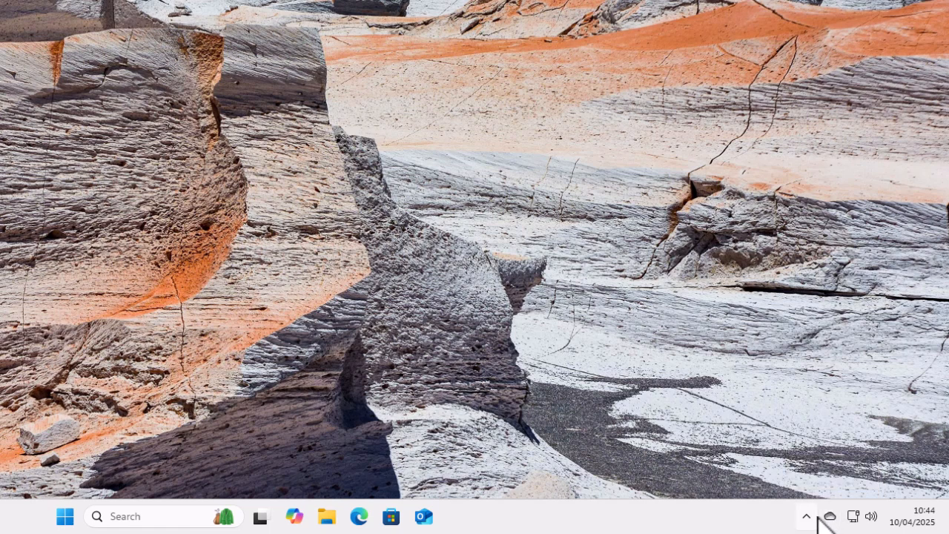
pyautogui.click(806, 516)
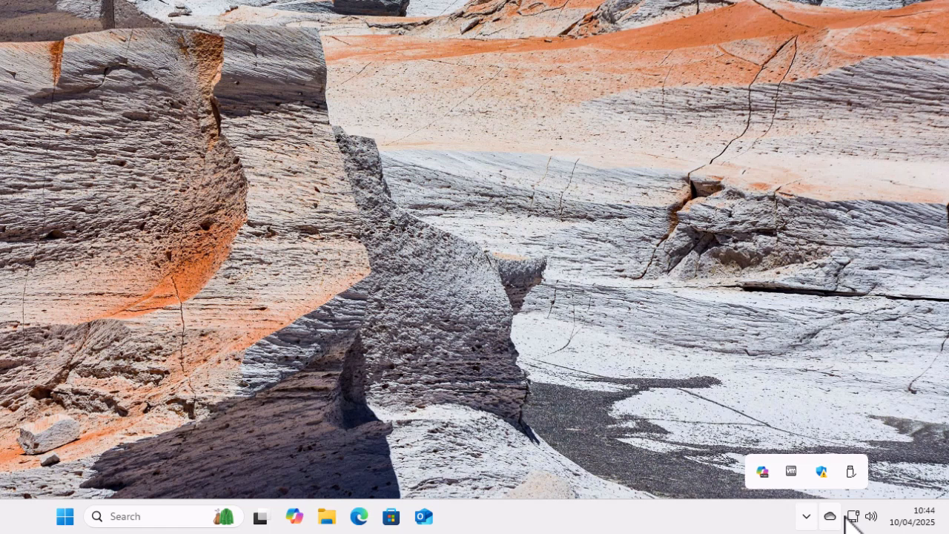
pyautogui.click(830, 516)
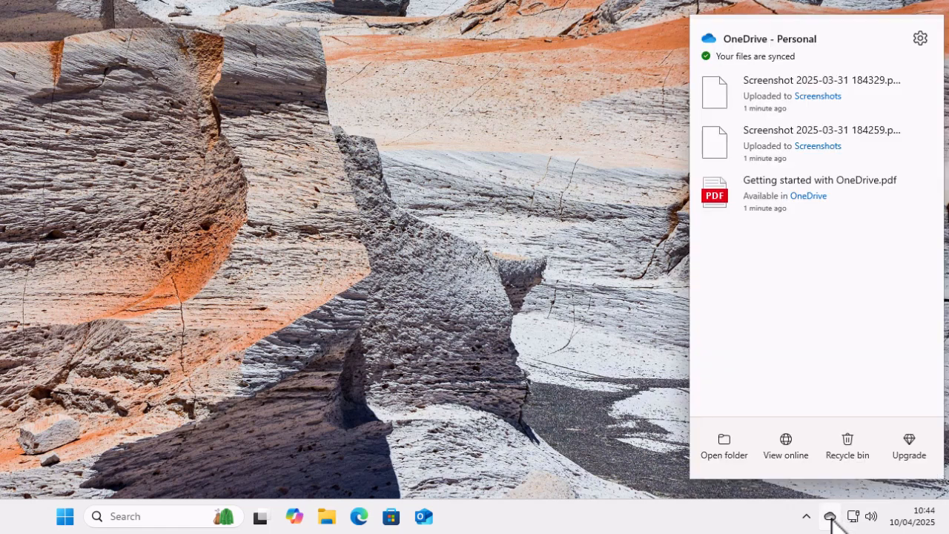
pyautogui.moveTo(920, 38)
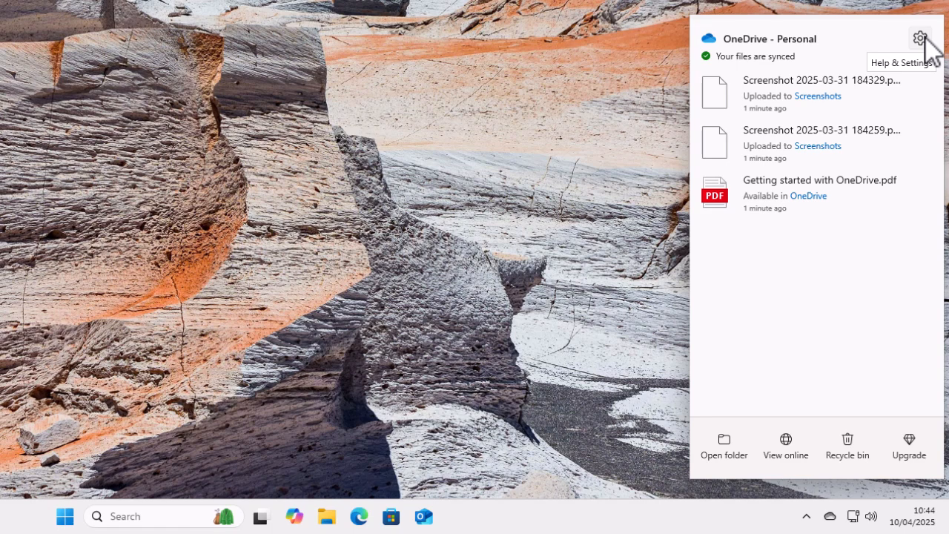
pyautogui.click(920, 37)
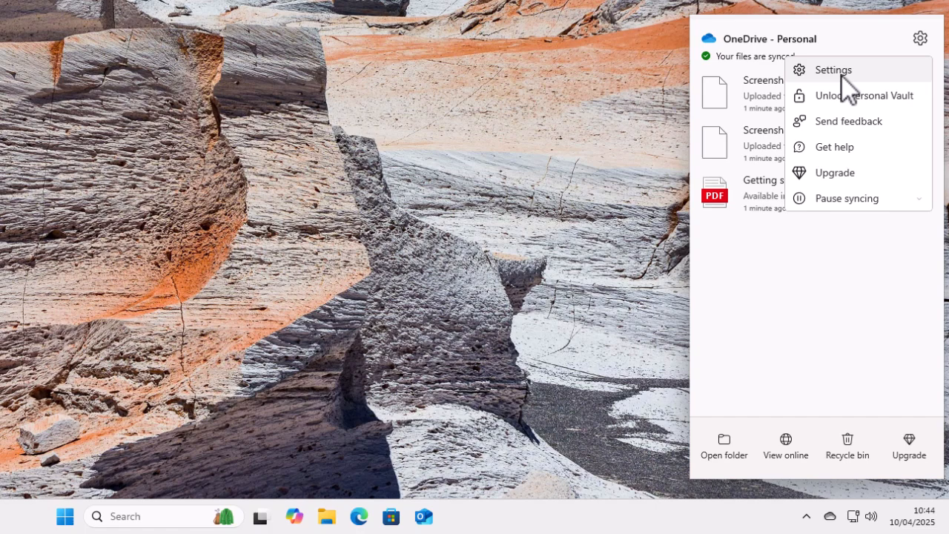
pyautogui.click(833, 70)
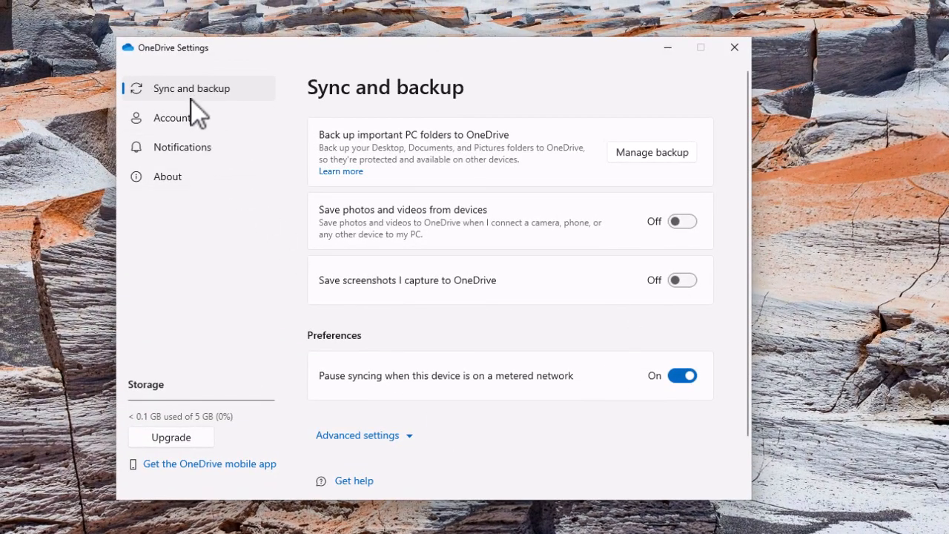
pyautogui.moveTo(190, 111)
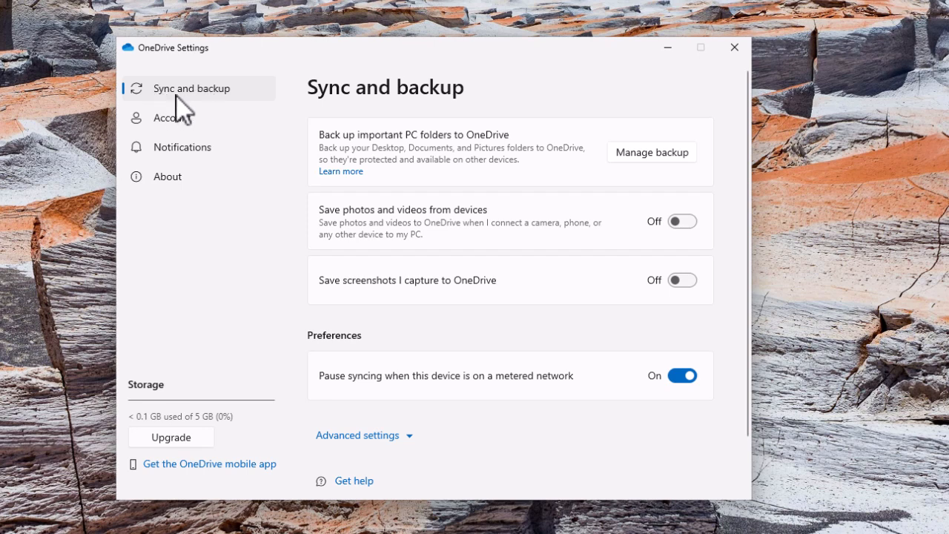
pyautogui.moveTo(304, 326)
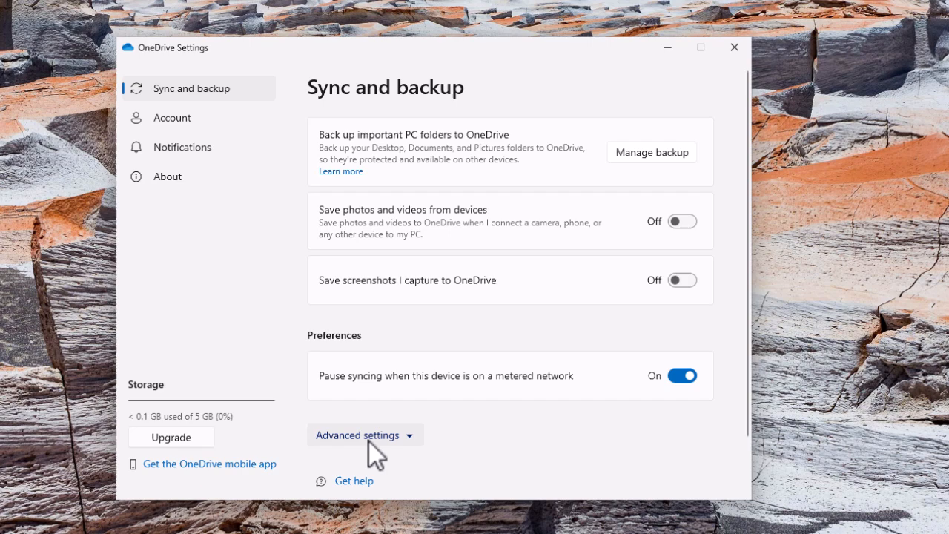
# Expand Advanced settings in Sync and backup and scroll to Files On-Demand
pyautogui.click(357, 435)
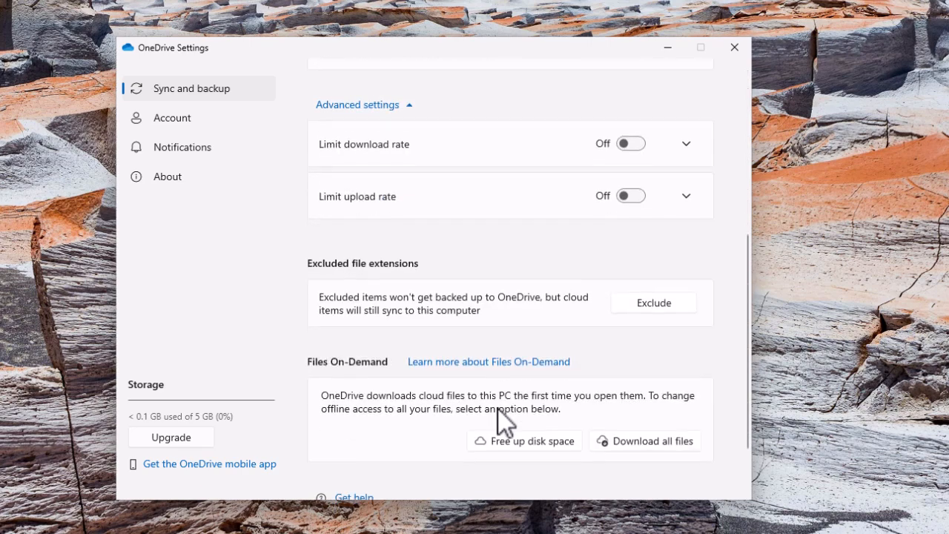
pyautogui.scroll(-3)
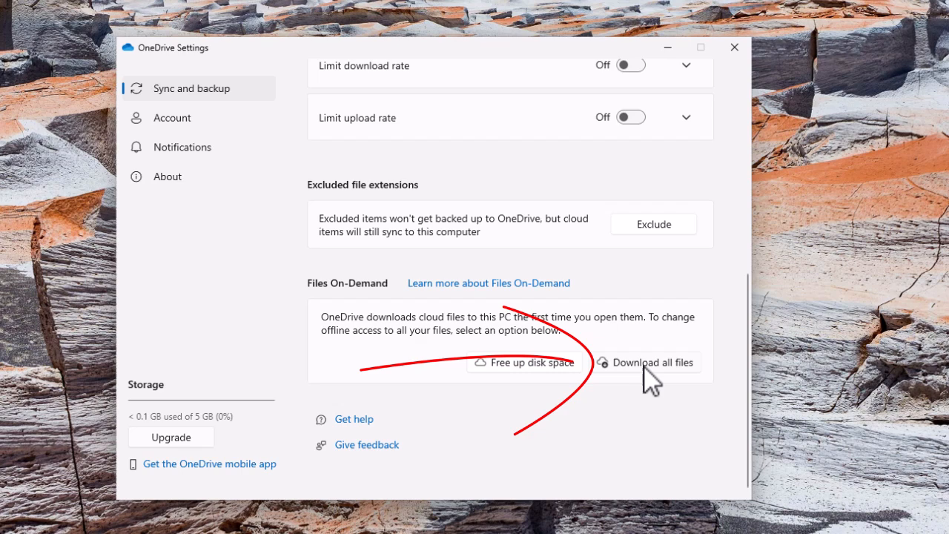
# Choose 'Download all files' under Files On-Demand and confirm with Continue
pyautogui.click(645, 362)
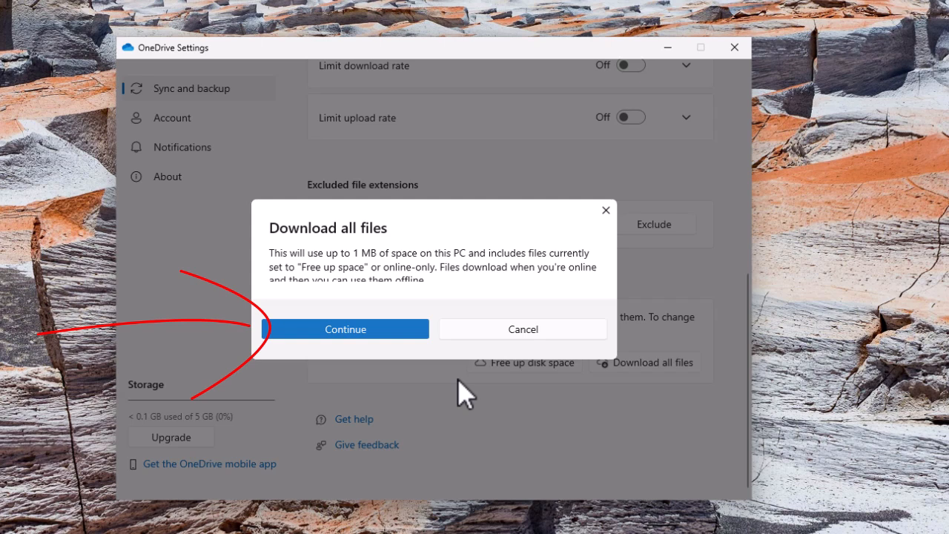
pyautogui.moveTo(454, 337)
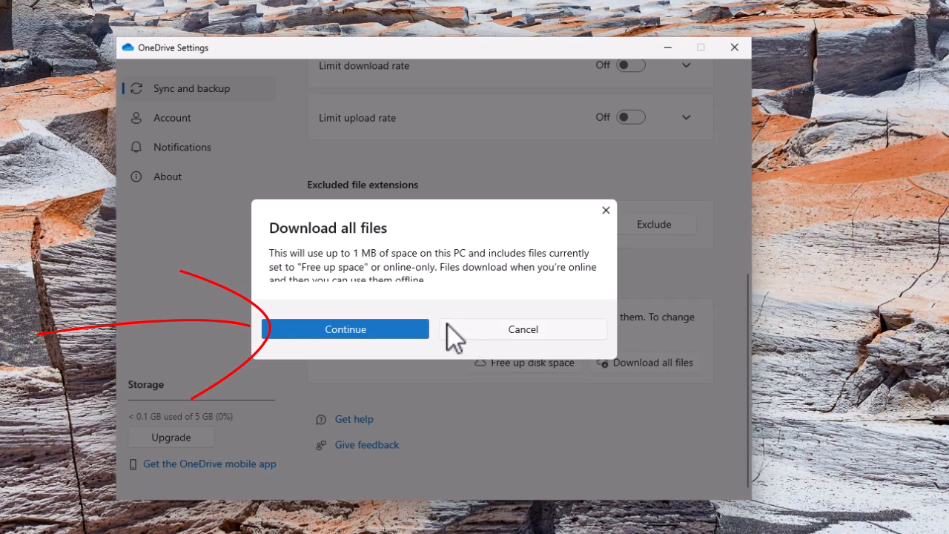
pyautogui.click(344, 329)
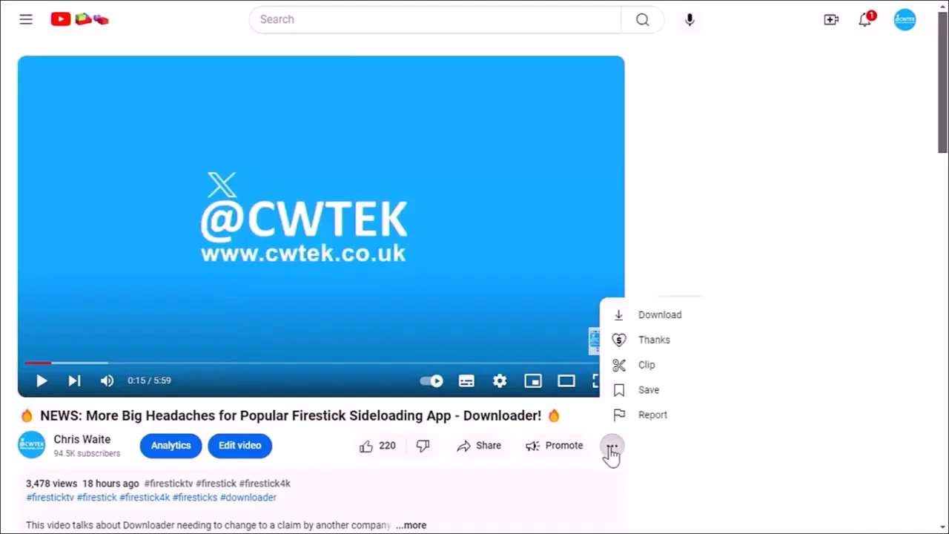
# Open Super Thanks, drag the amount slider to £75.00, then close the dialog
pyautogui.click(654, 340)
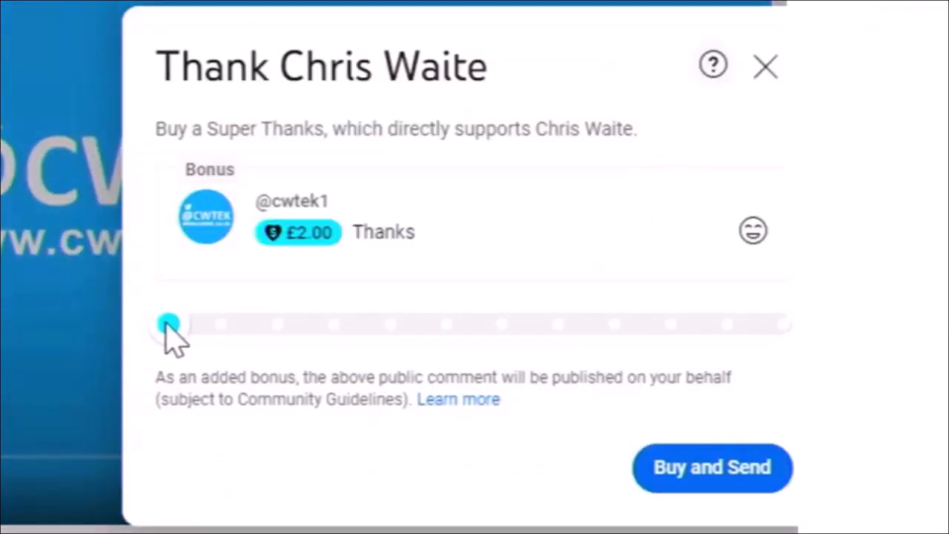
pyautogui.moveTo(169, 324); pyautogui.dragTo(560, 324)
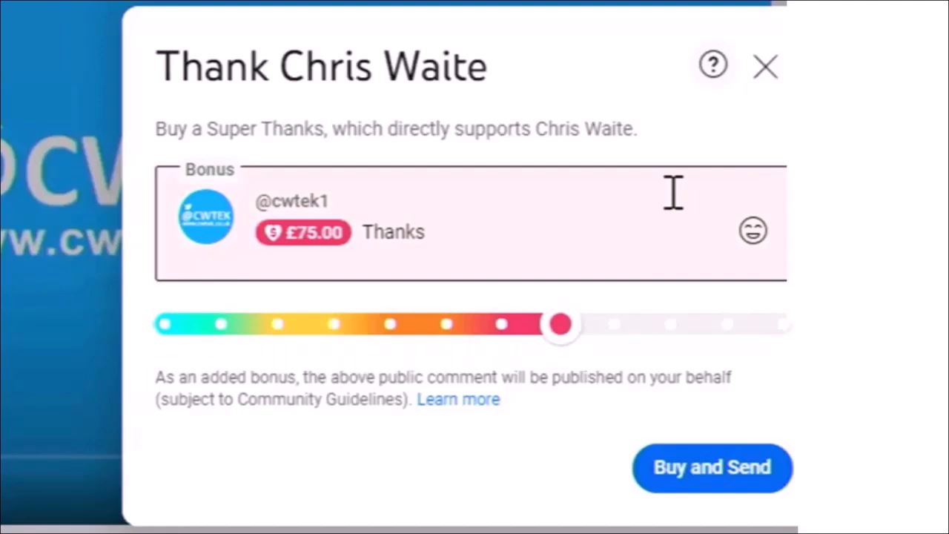
pyautogui.click(765, 66)
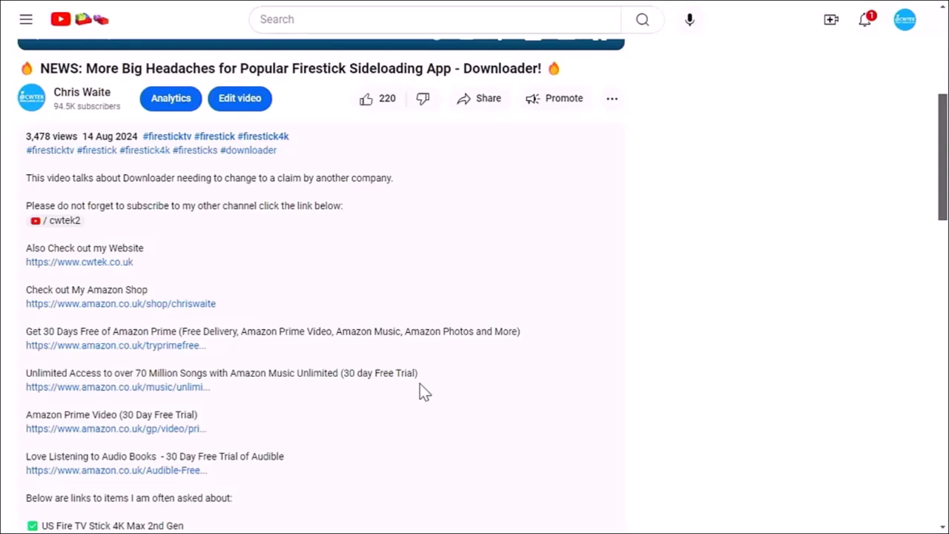
pyautogui.scroll(-3)
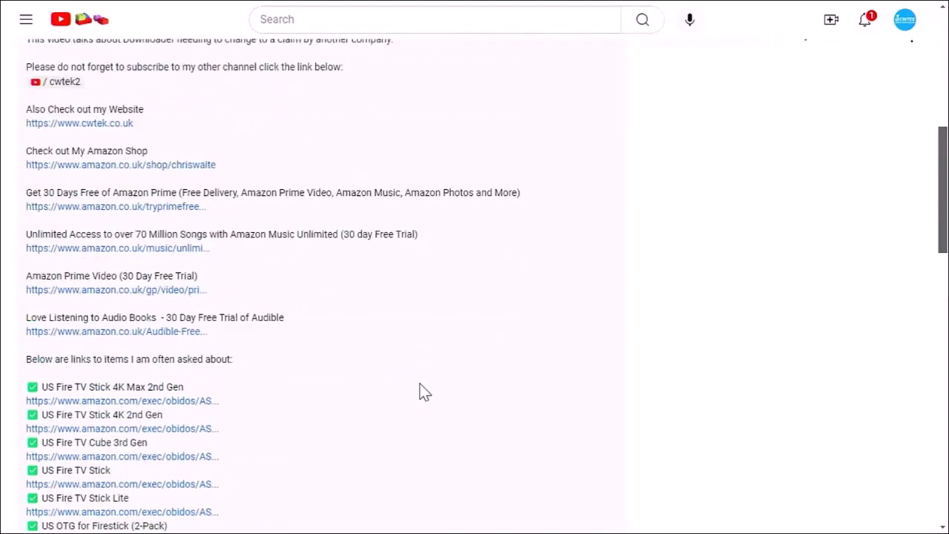
pyautogui.scroll(3)
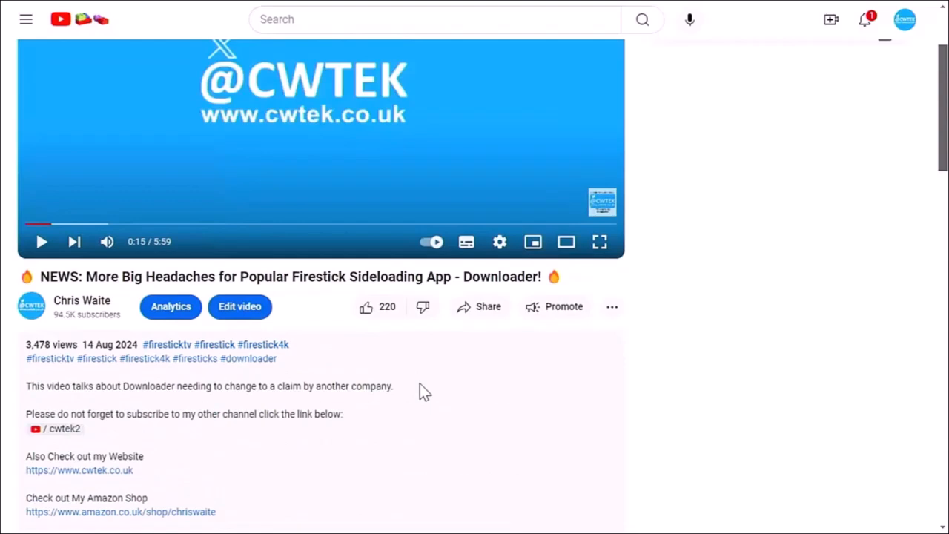
pyautogui.click(611, 307)
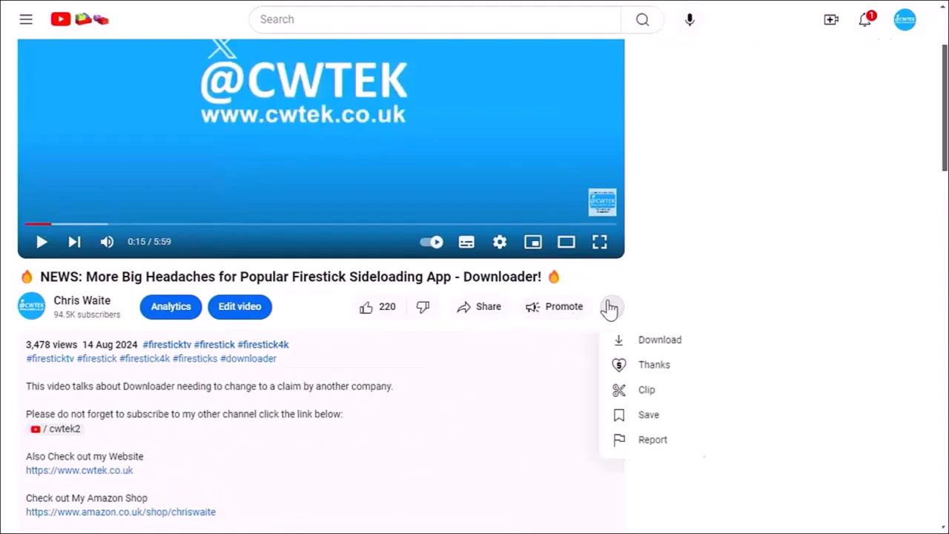
pyautogui.click(654, 364)
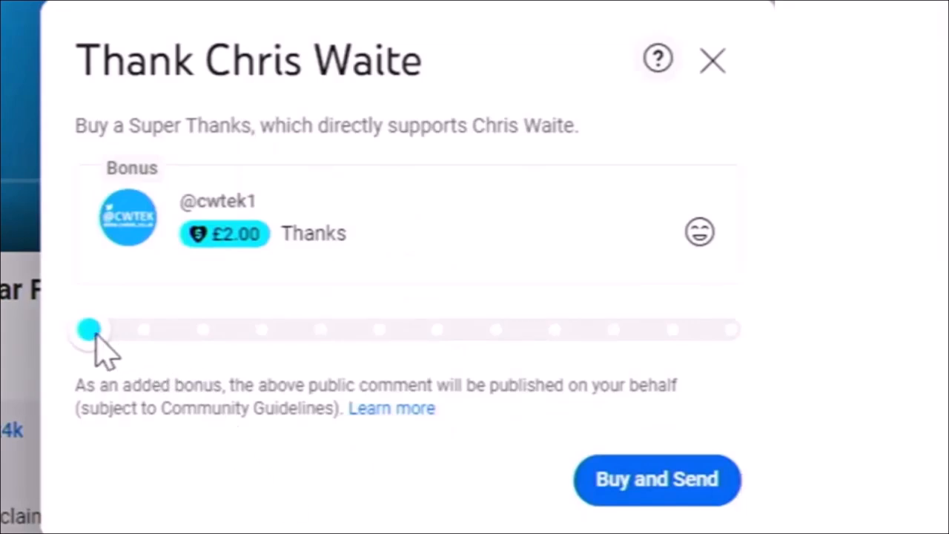
pyautogui.moveTo(89, 330); pyautogui.dragTo(263, 329)
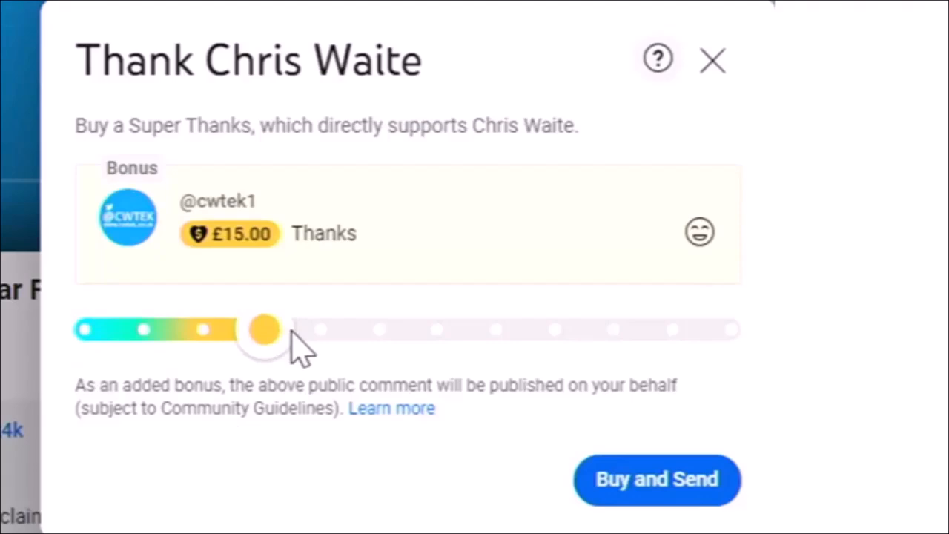
pyautogui.click(711, 60)
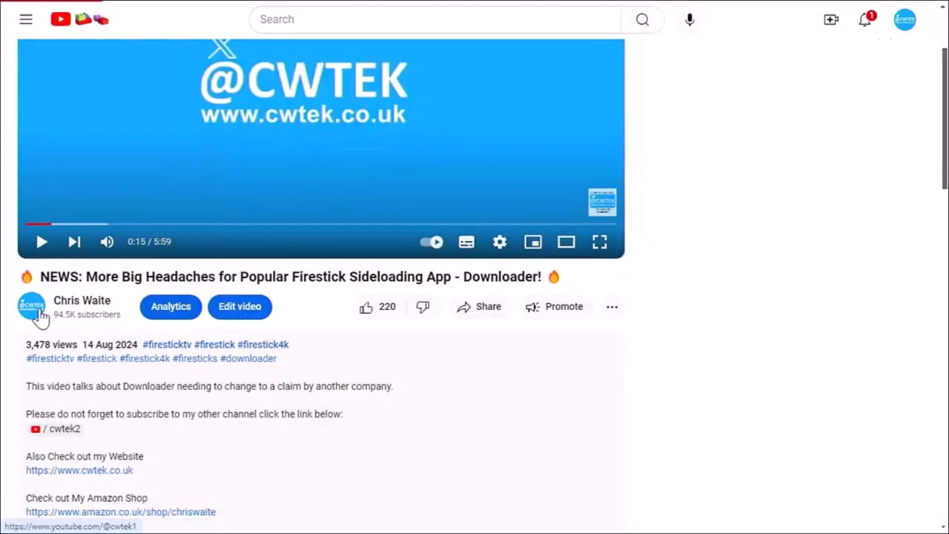
pyautogui.click(31, 306)
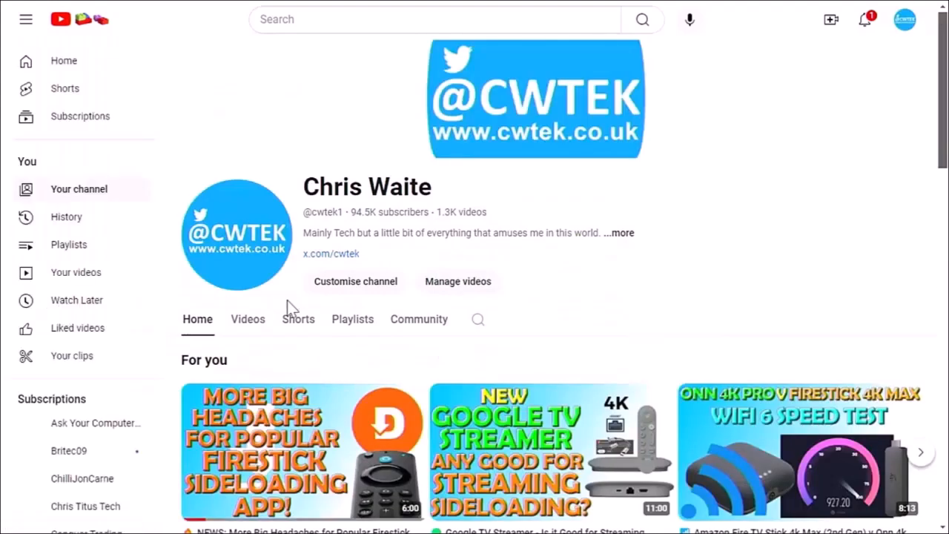
pyautogui.scroll(-3)
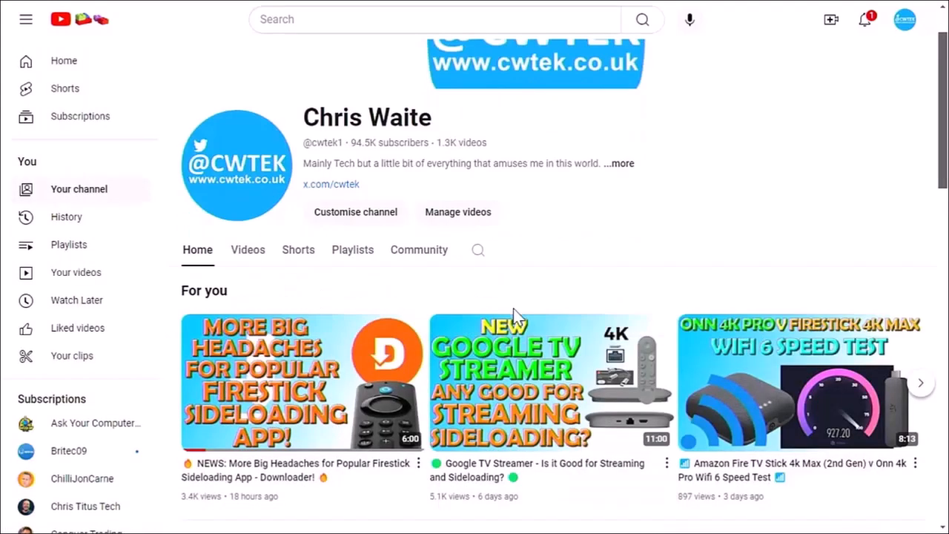
pyautogui.scroll(-3)
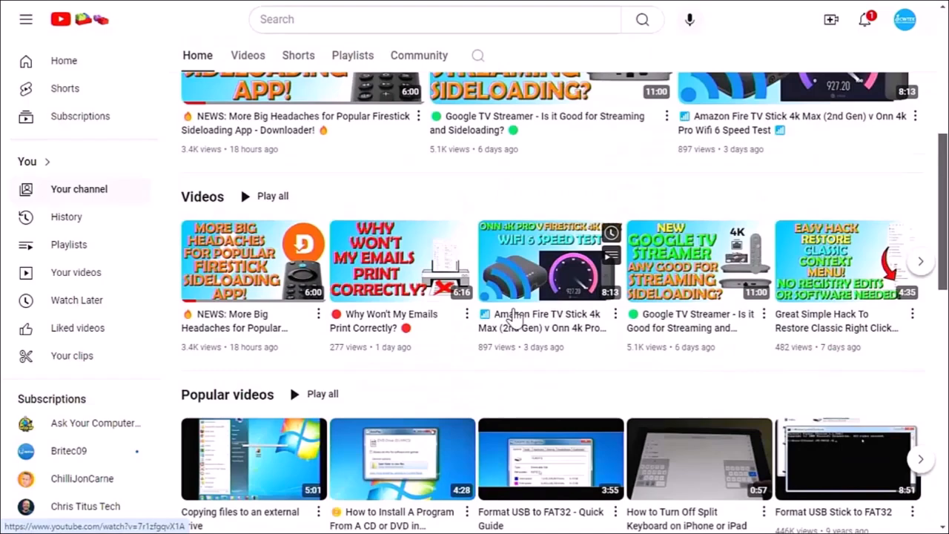
pyautogui.scroll(-3)
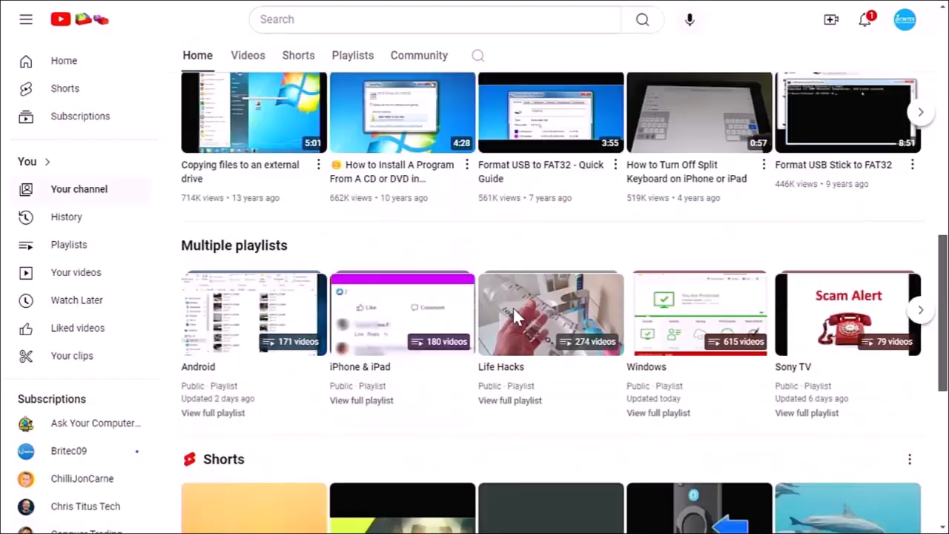
pyautogui.scroll(-3)
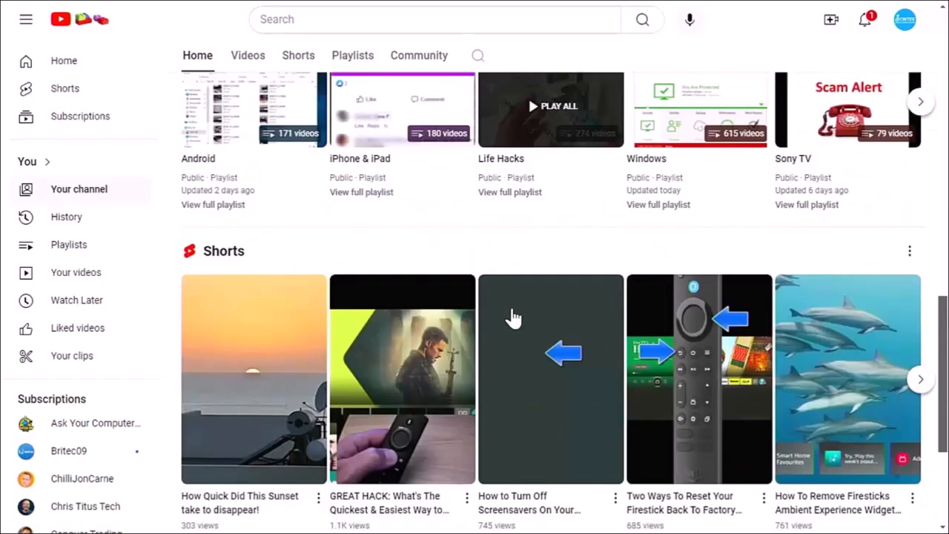
pyautogui.scroll(-3)
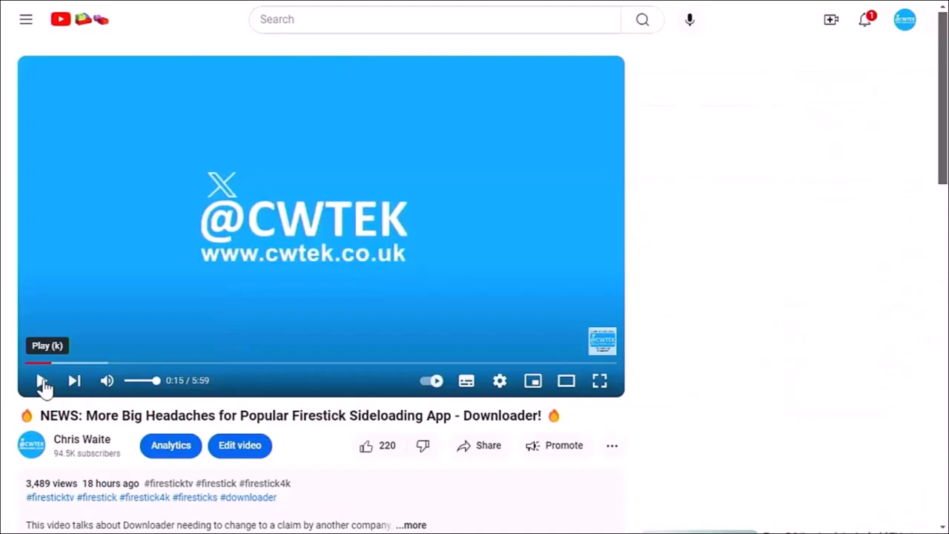
# Open the Share dialog for the Downloader news video
pyautogui.click(42, 380)
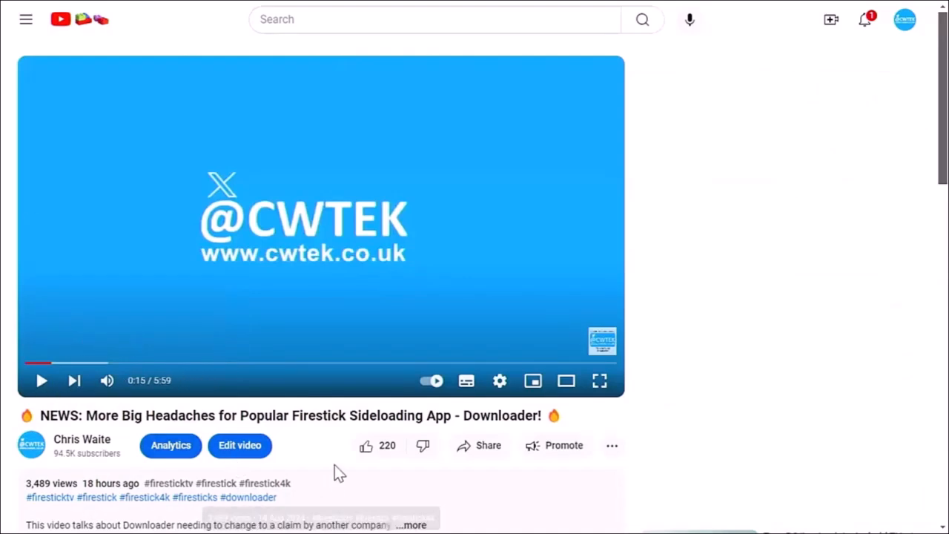
pyautogui.click(479, 445)
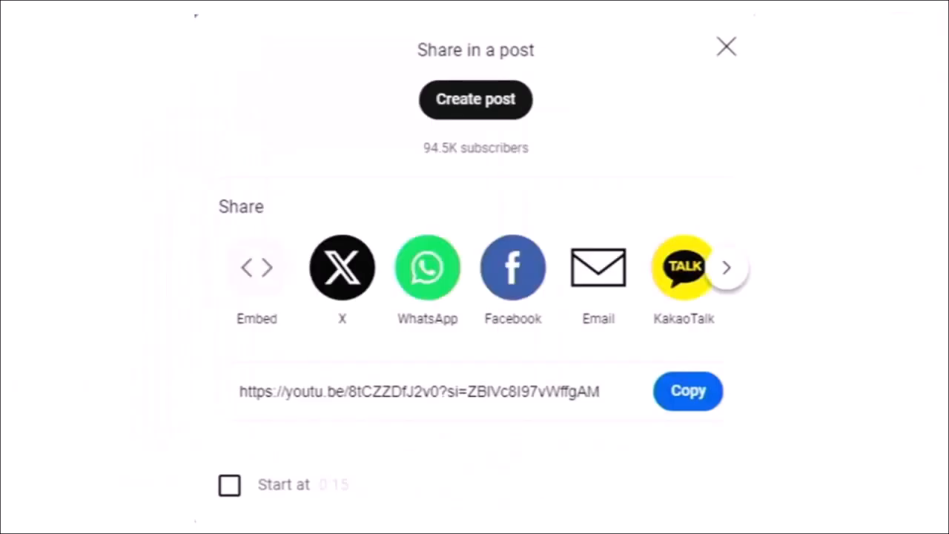